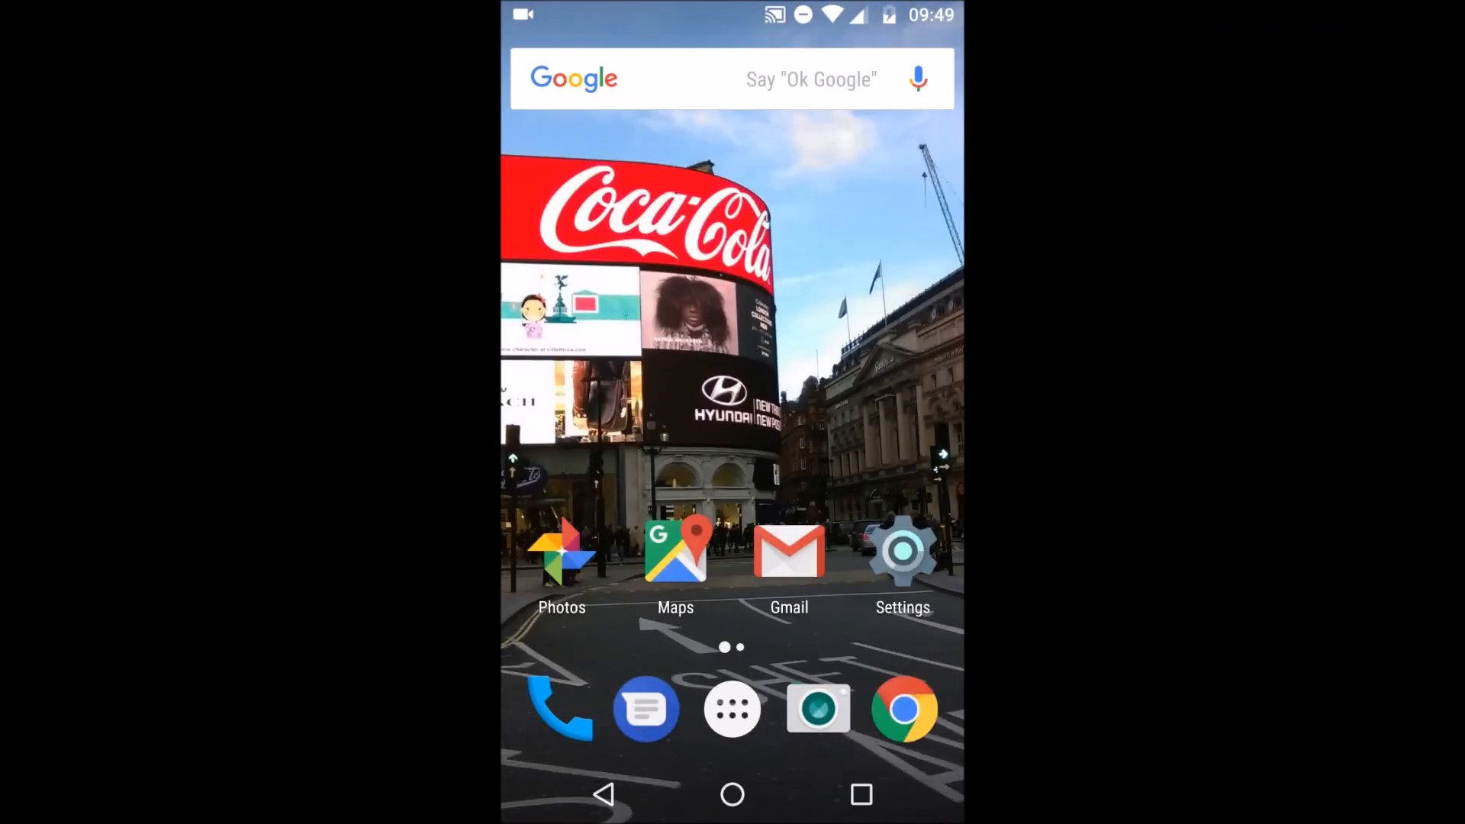
- Launch the Settings app from the home screen
click(900, 551)
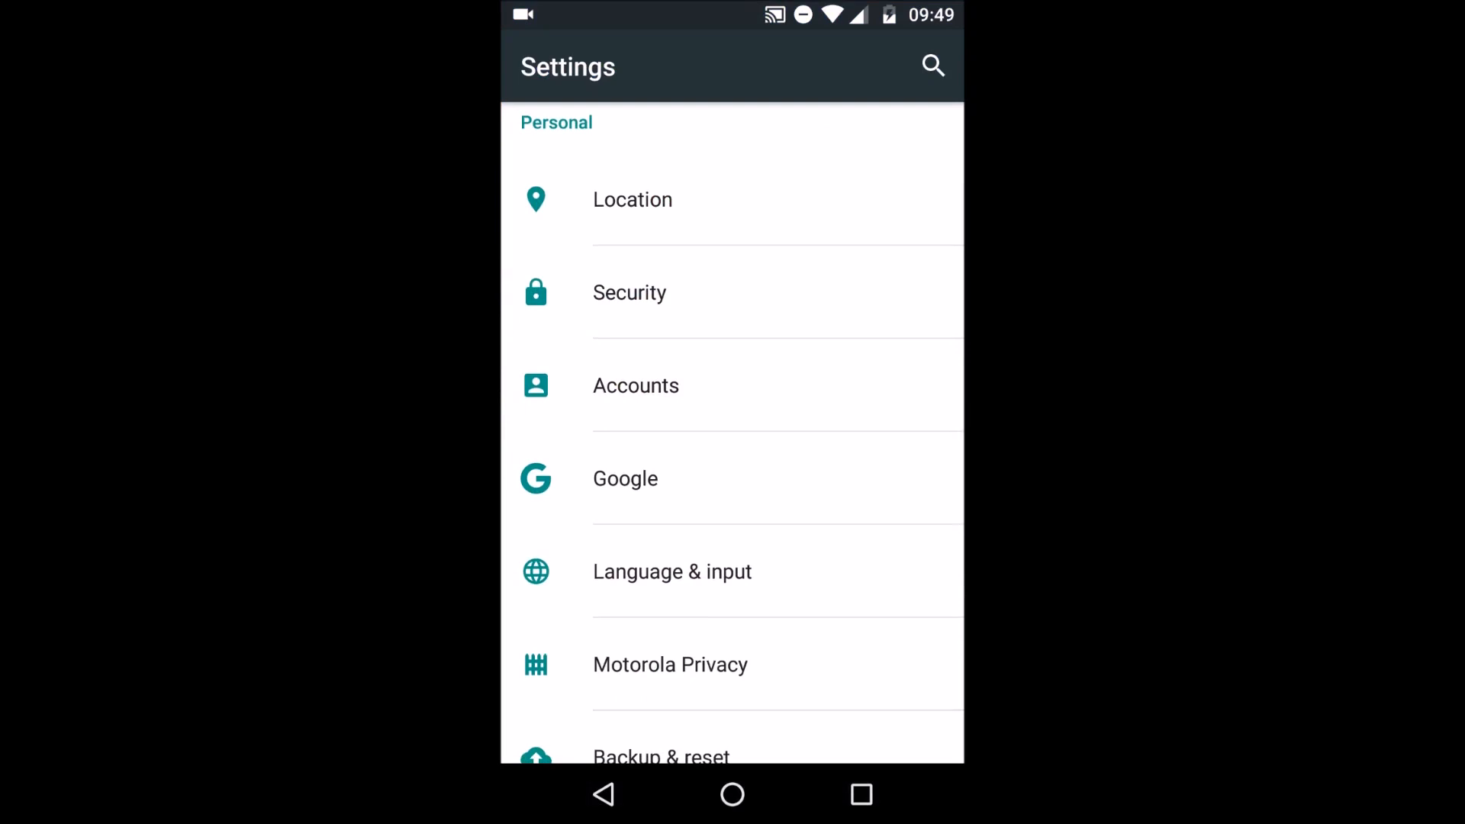
- Go through Accounts and Google to the second Google account's Sync page
click(635, 384)
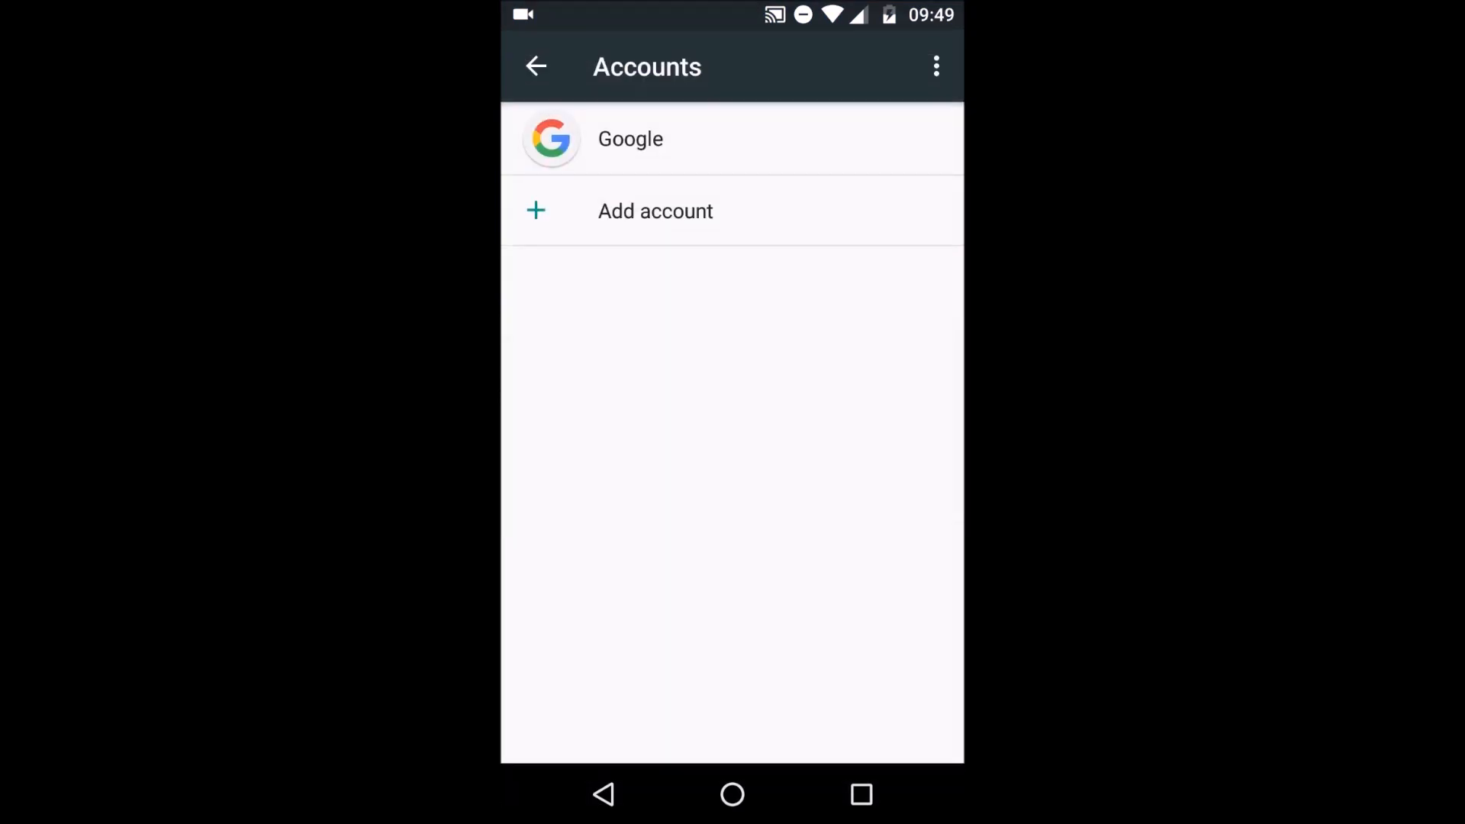
click(630, 139)
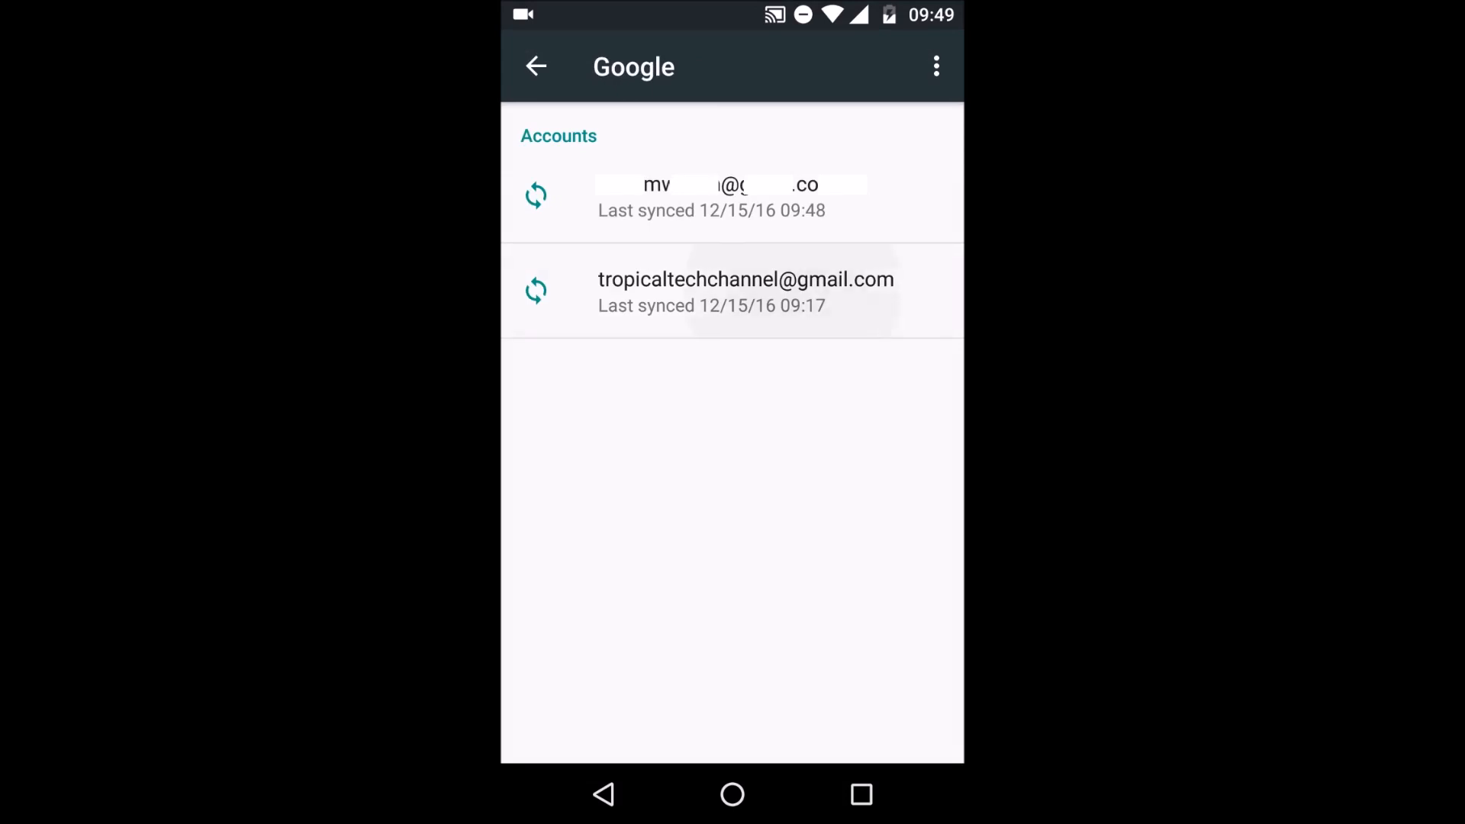
click(745, 290)
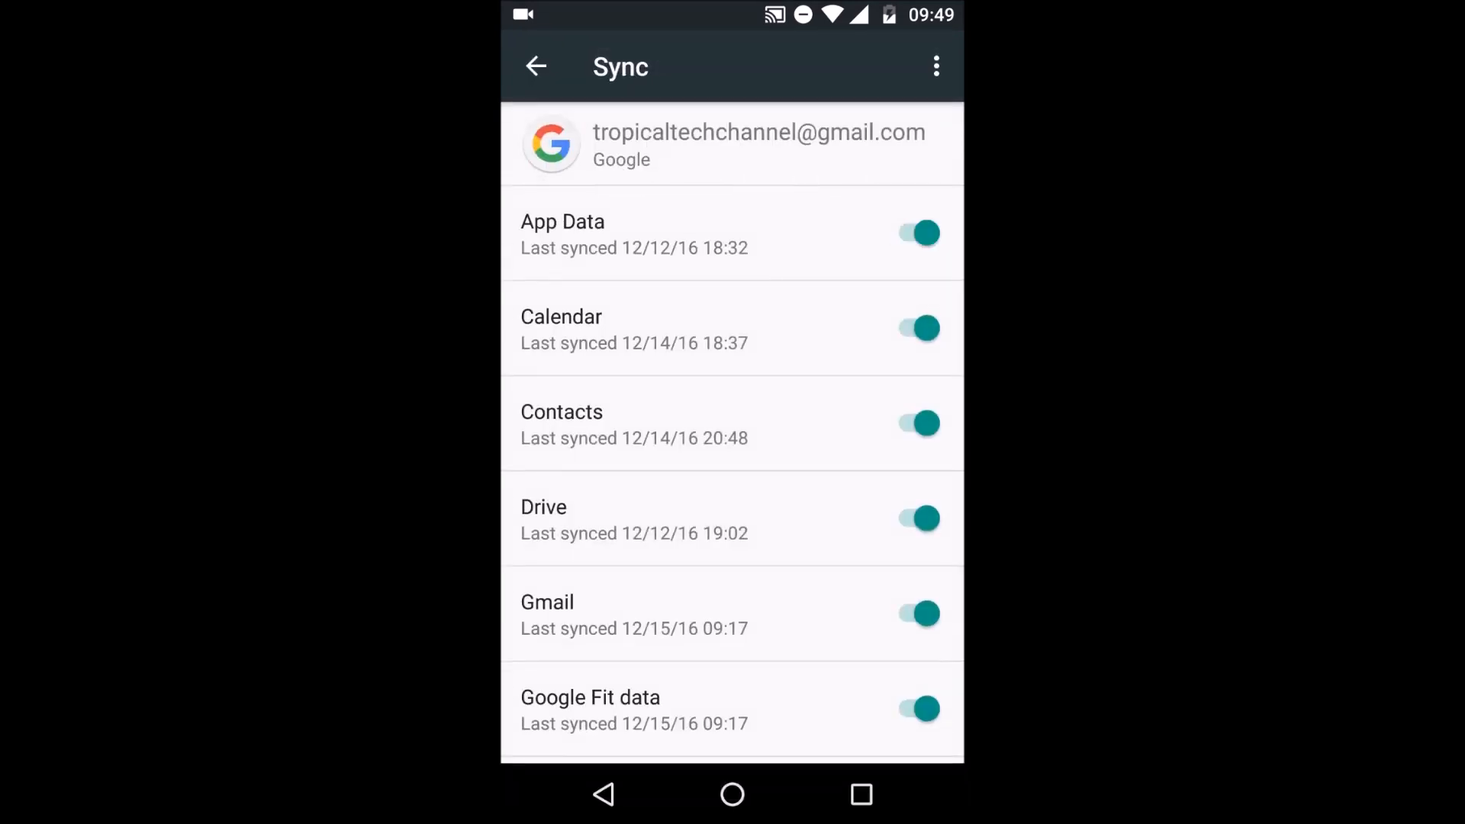
scroll(down, 3)
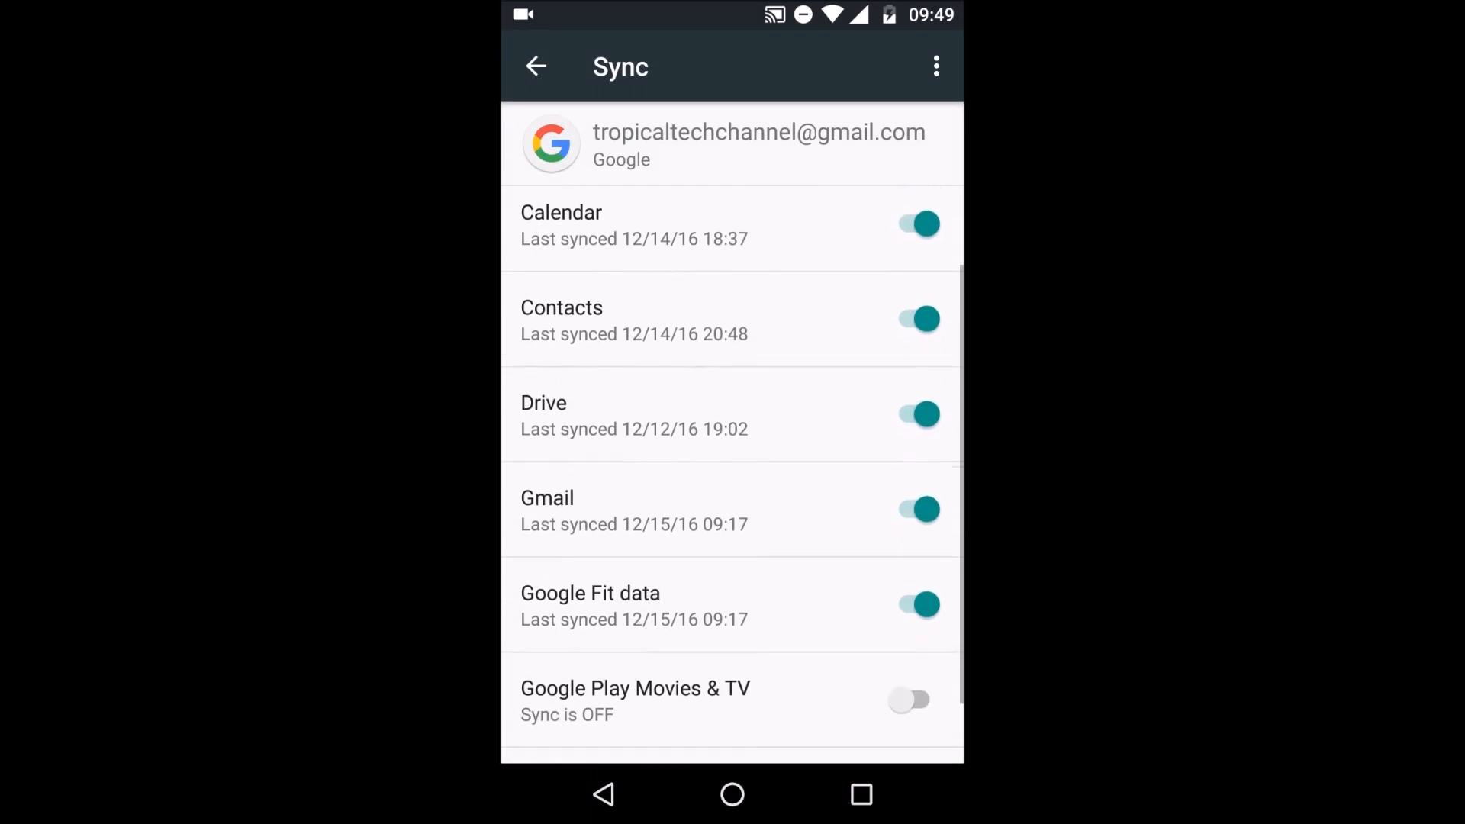
scroll(down, 3)
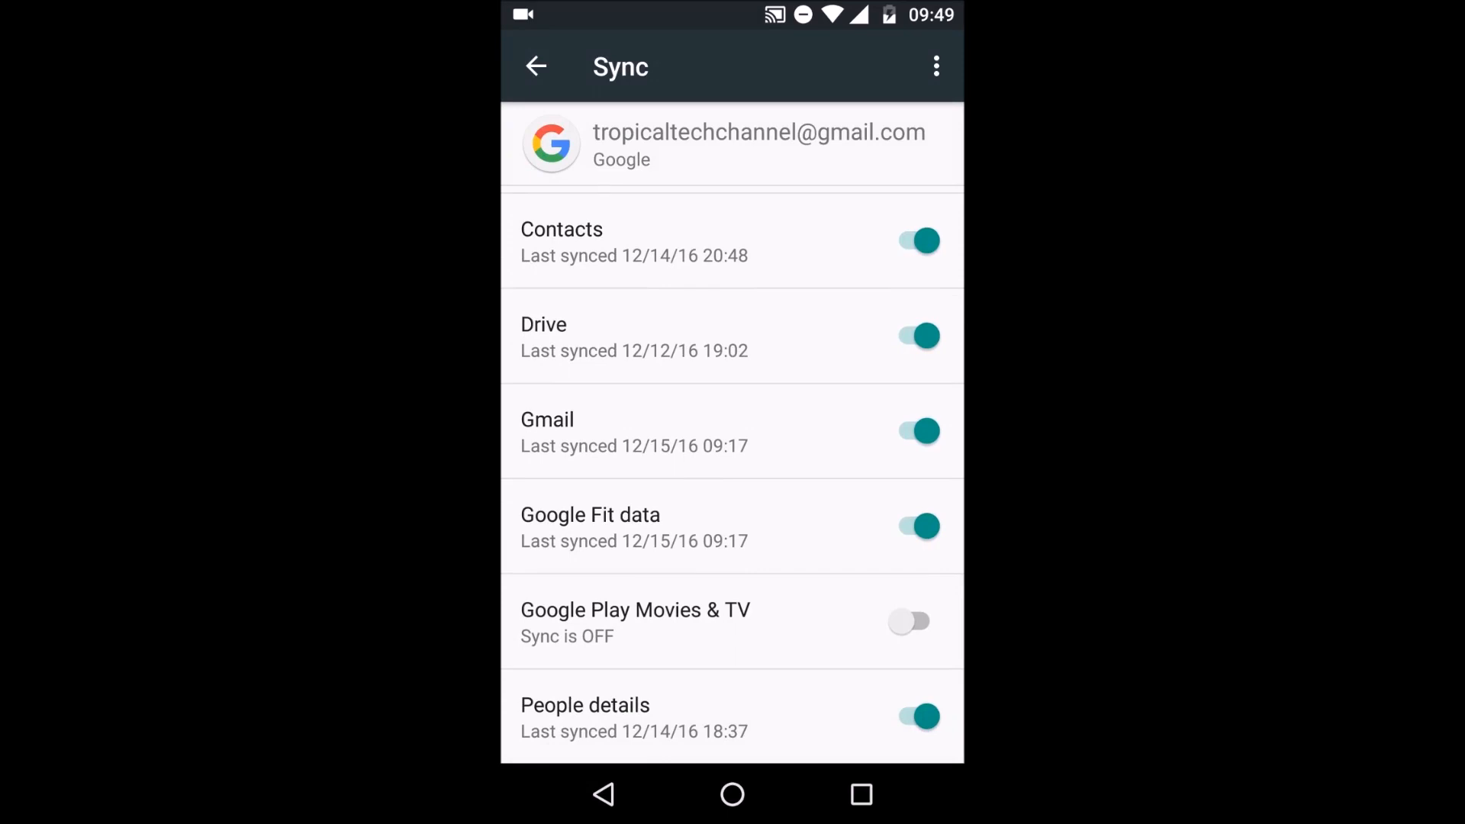
scroll(down, 3)
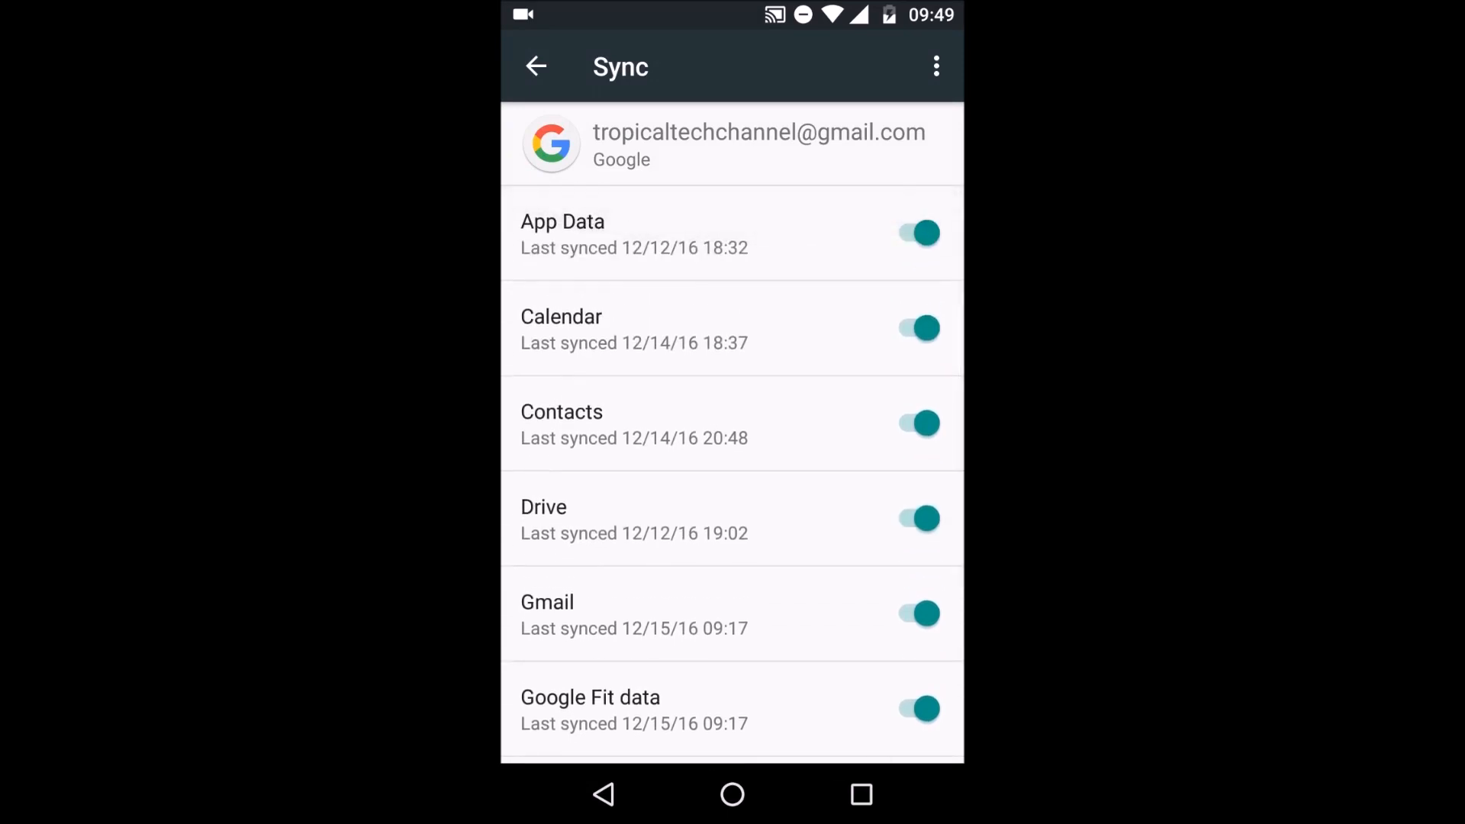